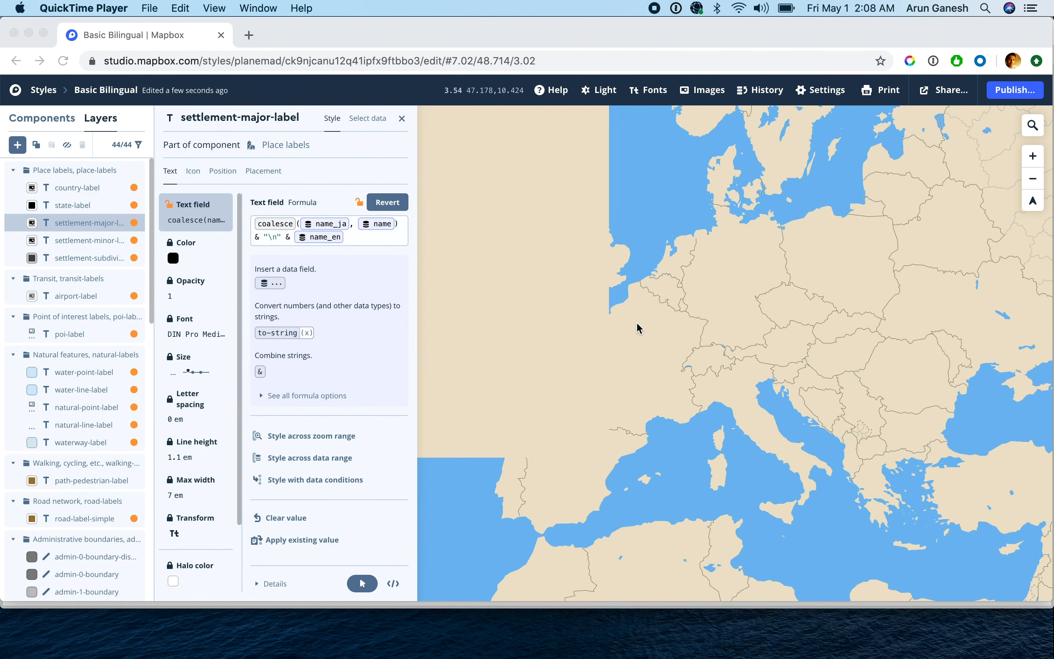
From the Styles list, create a new style using the Basic template.
{"action": "scroll", "scroll_direction": "down", "scroll_amount": 3}
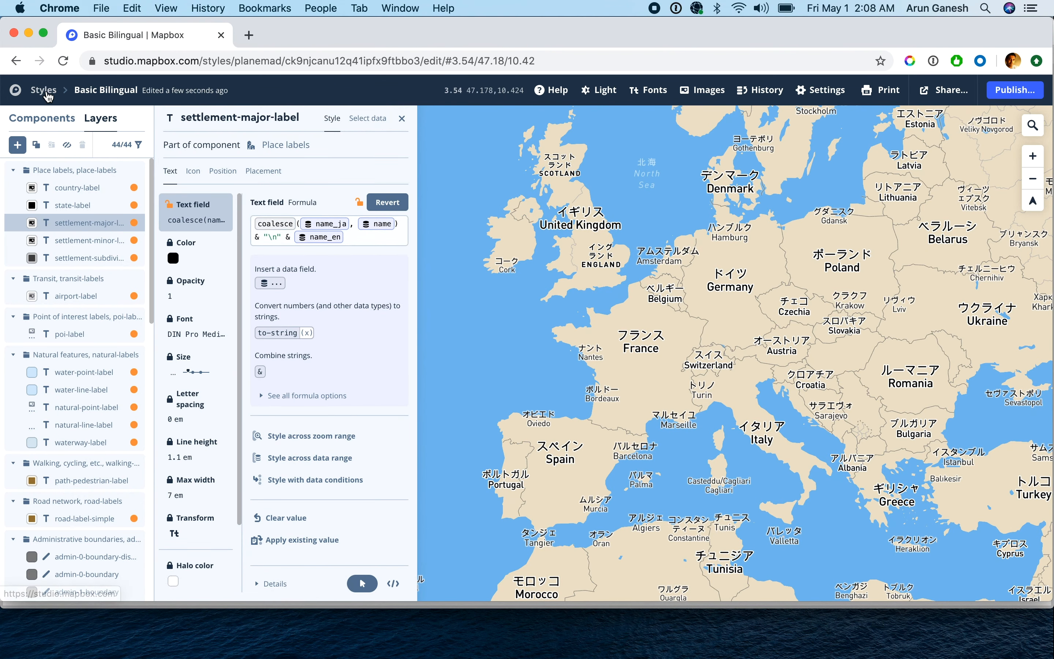
{"action": "left_click", "coordinate": [43, 89]}
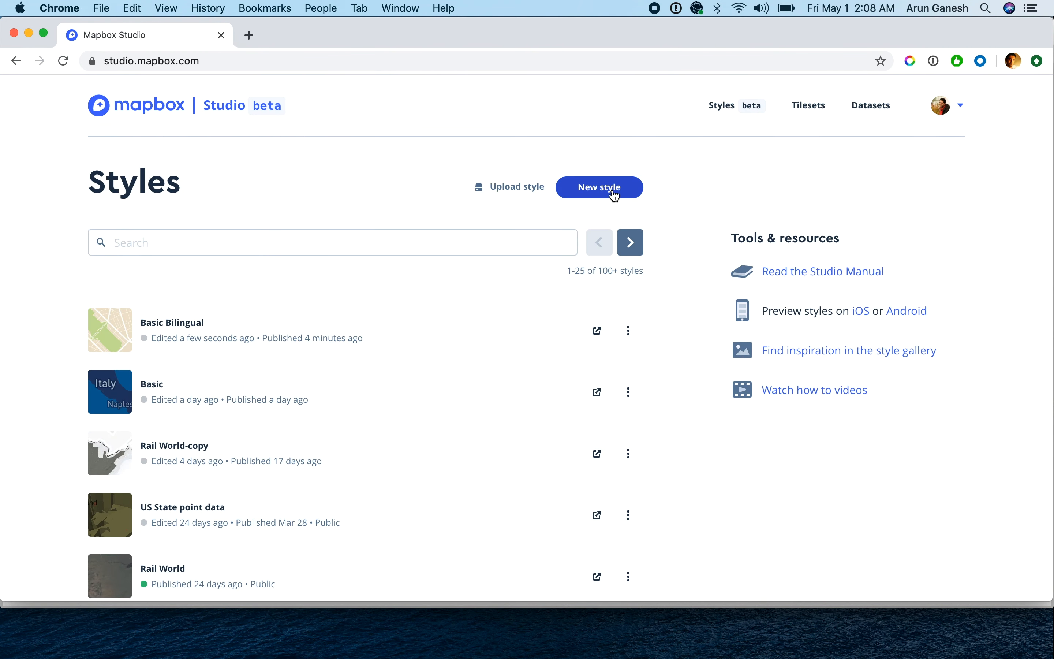
{"action": "left_click", "coordinate": [597, 186]}
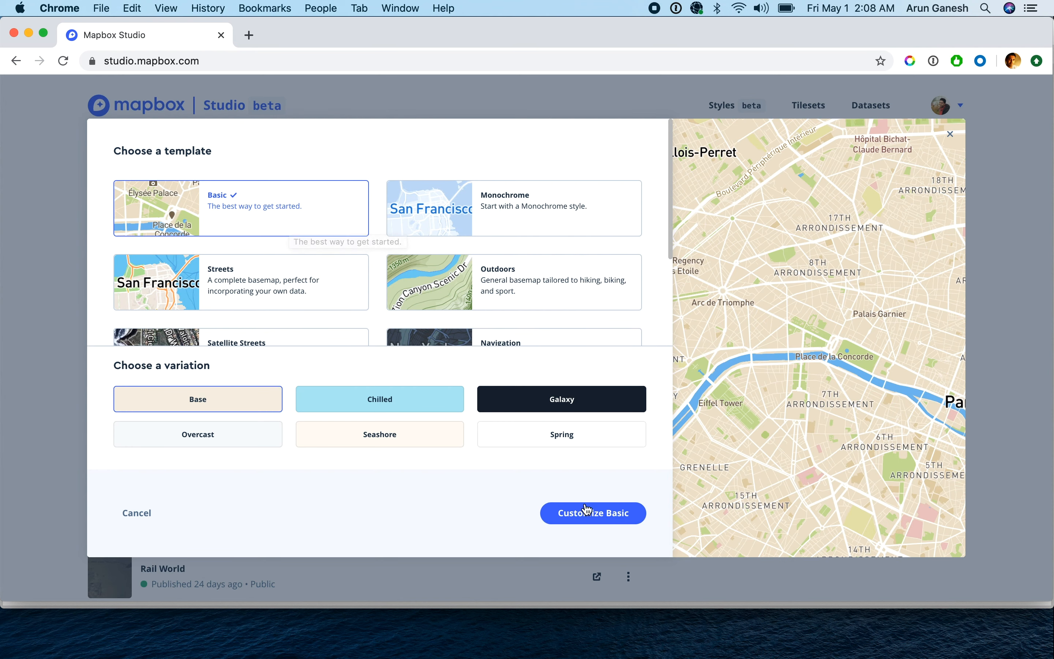
{"action": "left_click", "coordinate": [593, 513]}
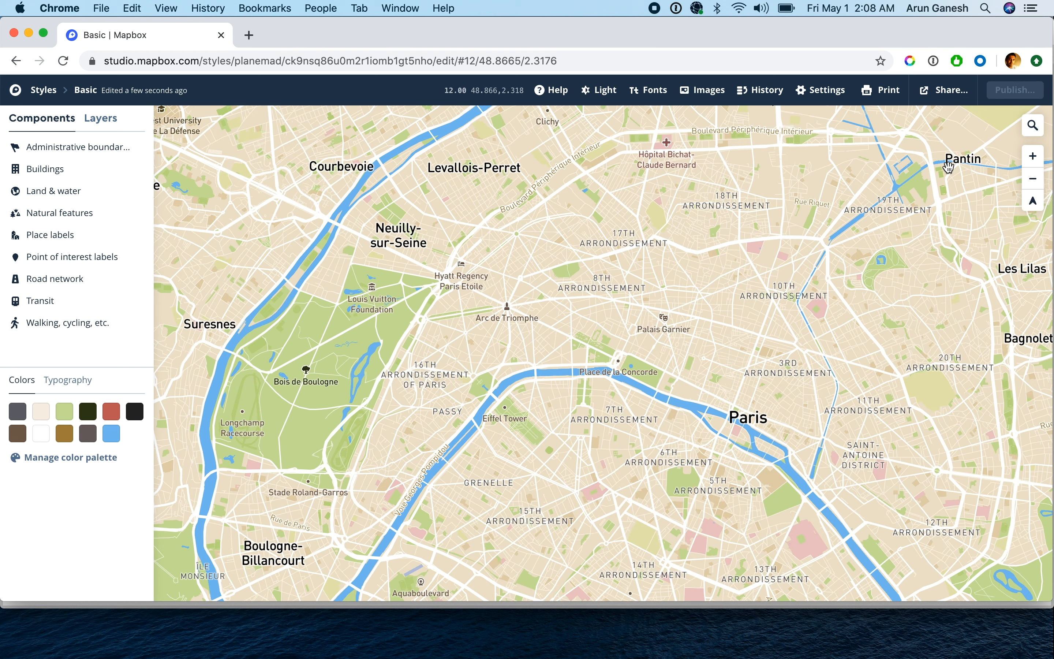
Search for Tokyo and jump the map to Tokyo, Tokyo Prefecture, Japan.
{"action": "left_click", "coordinate": [1032, 125]}
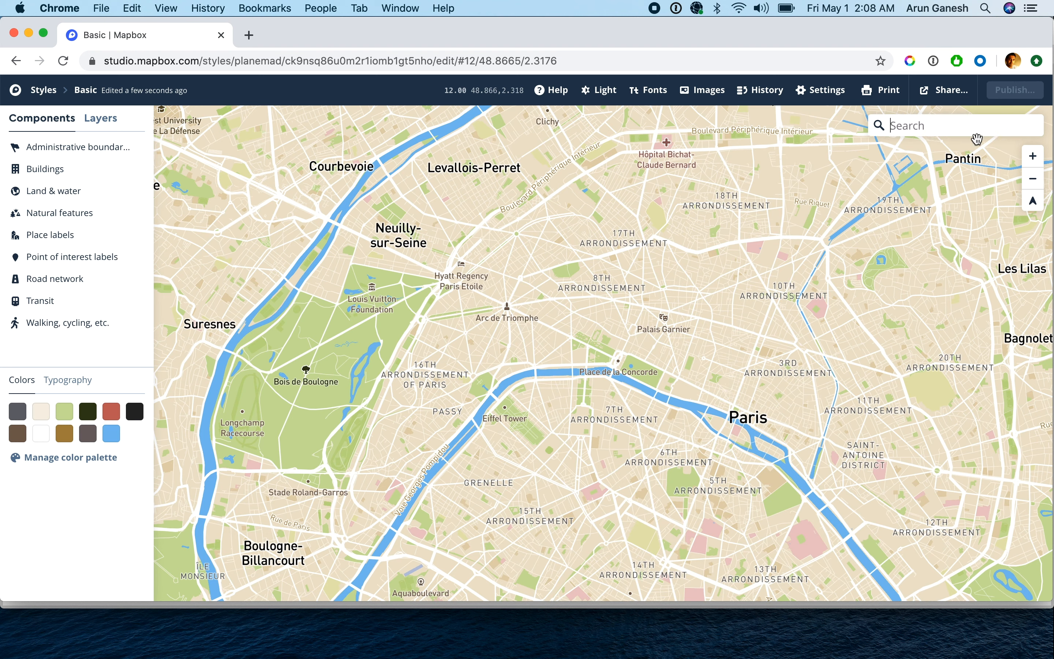
{"action": "type", "text": "Tokyo"}
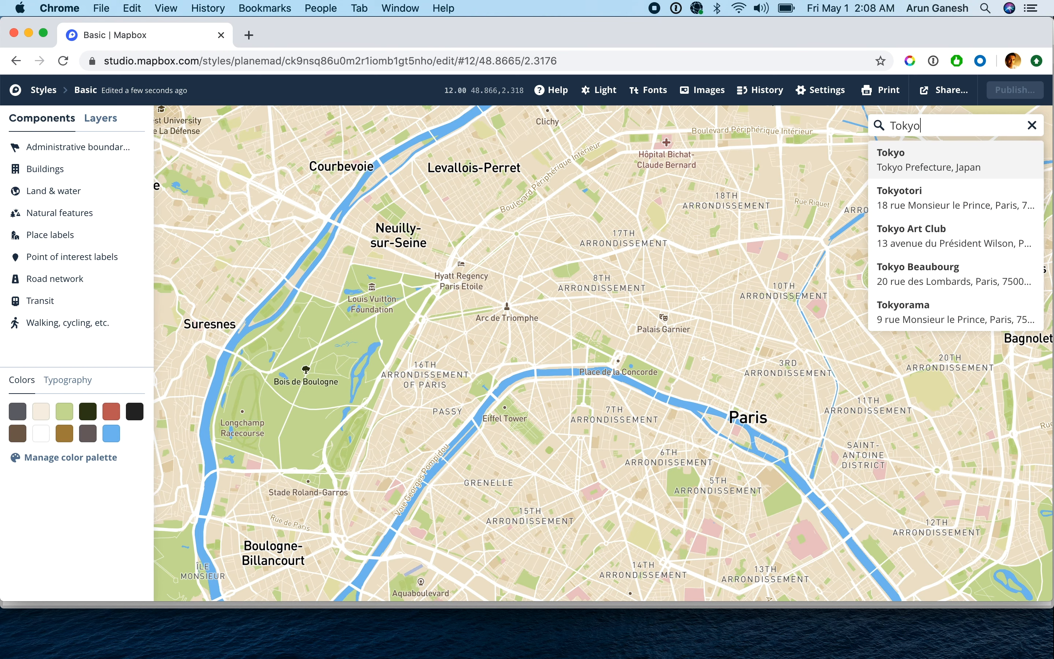
{"action": "left_click", "coordinate": [927, 160]}
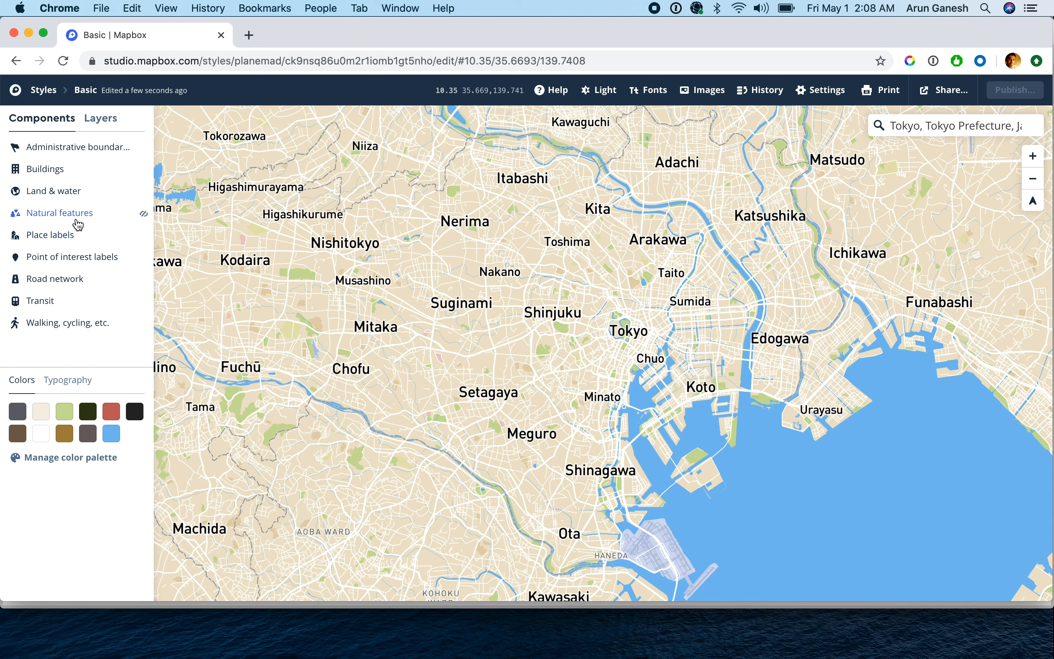
Set the Place labels component language to Japanese.
{"action": "left_click", "coordinate": [48, 235]}
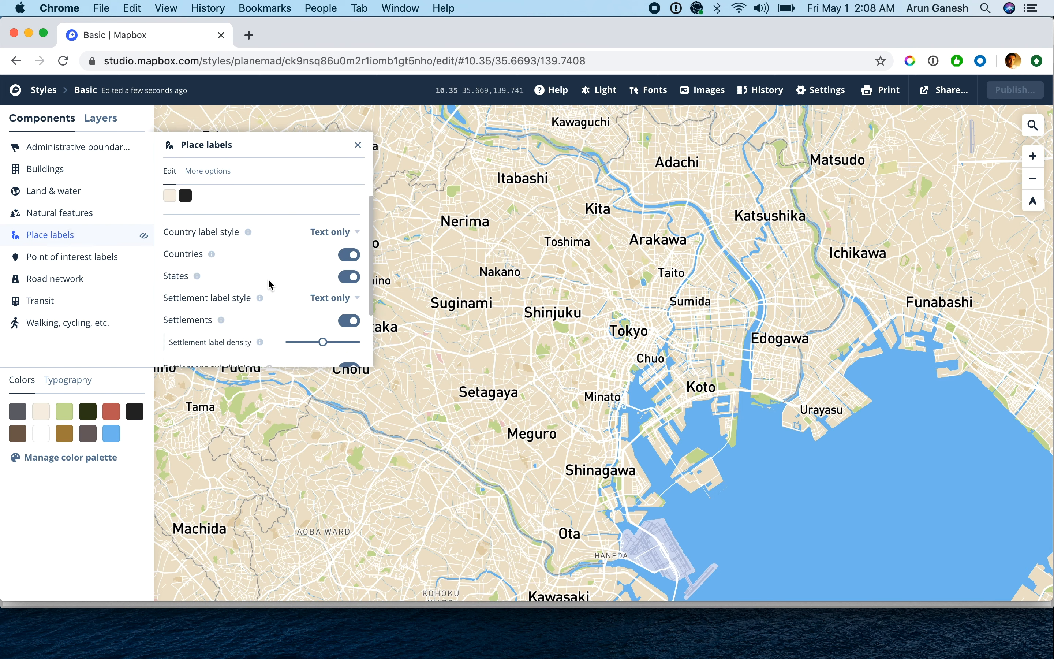
{"action": "left_click", "coordinate": [211, 349]}
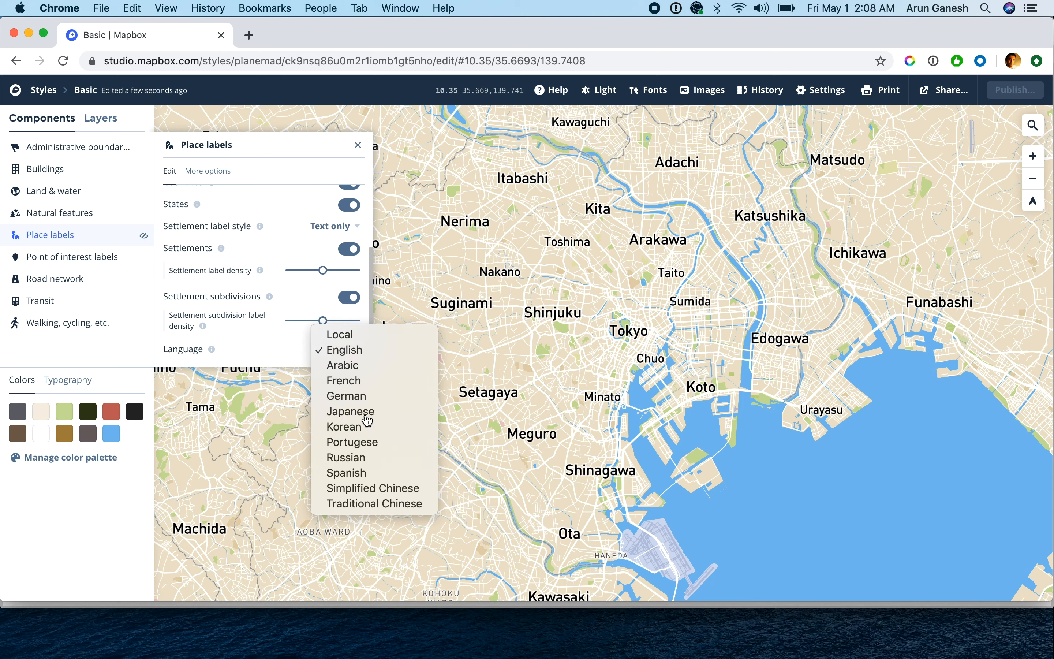
{"action": "left_click", "coordinate": [350, 412]}
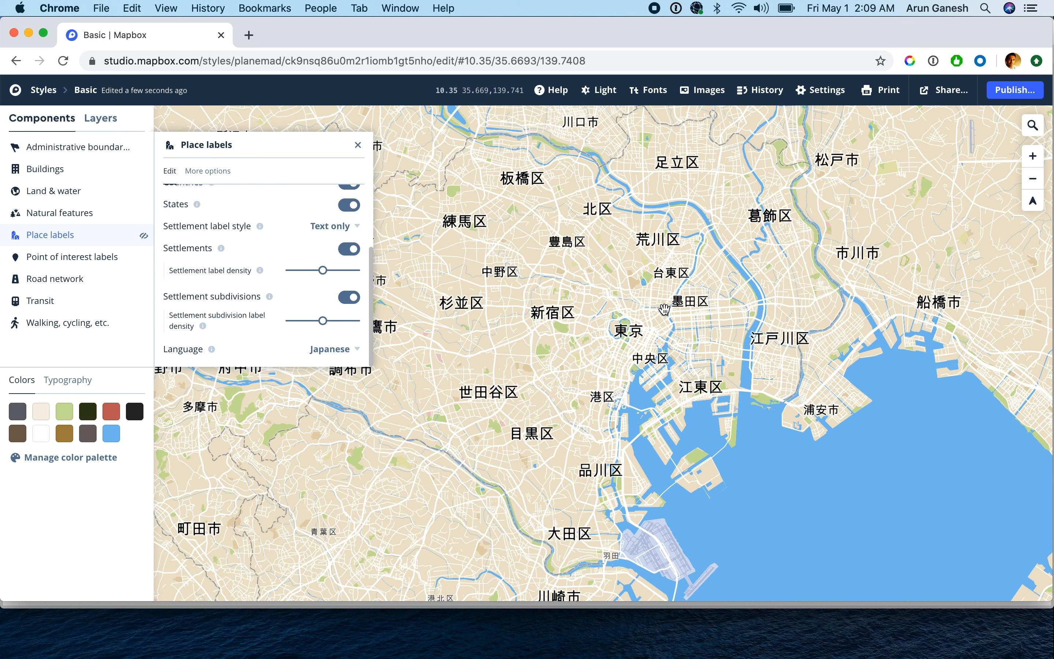
{"action": "mouse_move", "coordinate": [632, 340]}
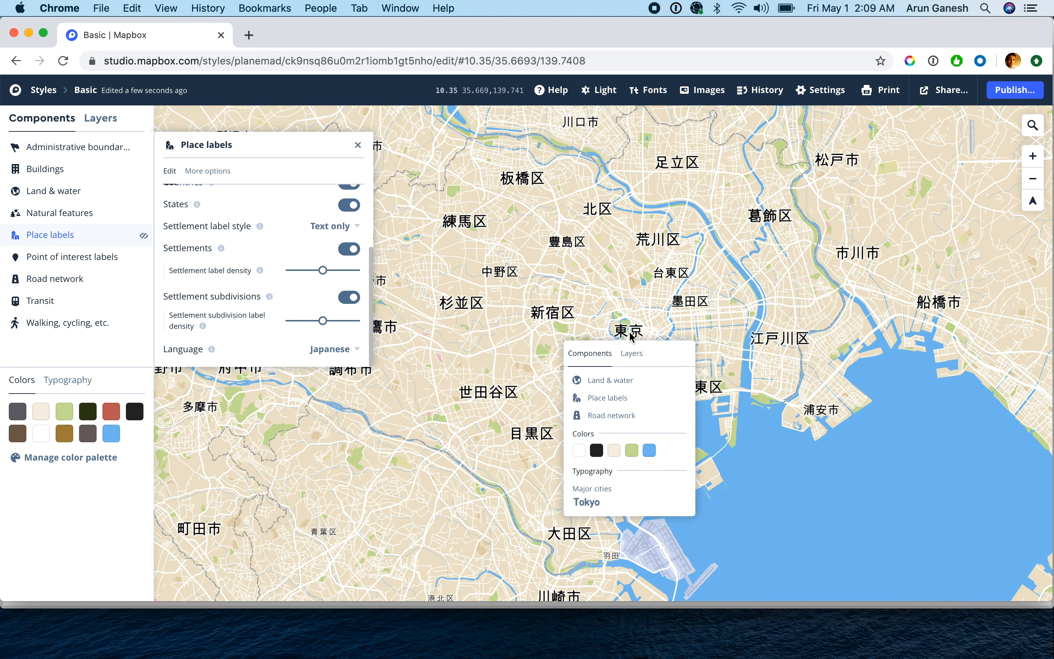
Inspect settlement-major-label's text formula, coalesce of name_ja and name.
{"action": "left_click", "coordinate": [630, 353]}
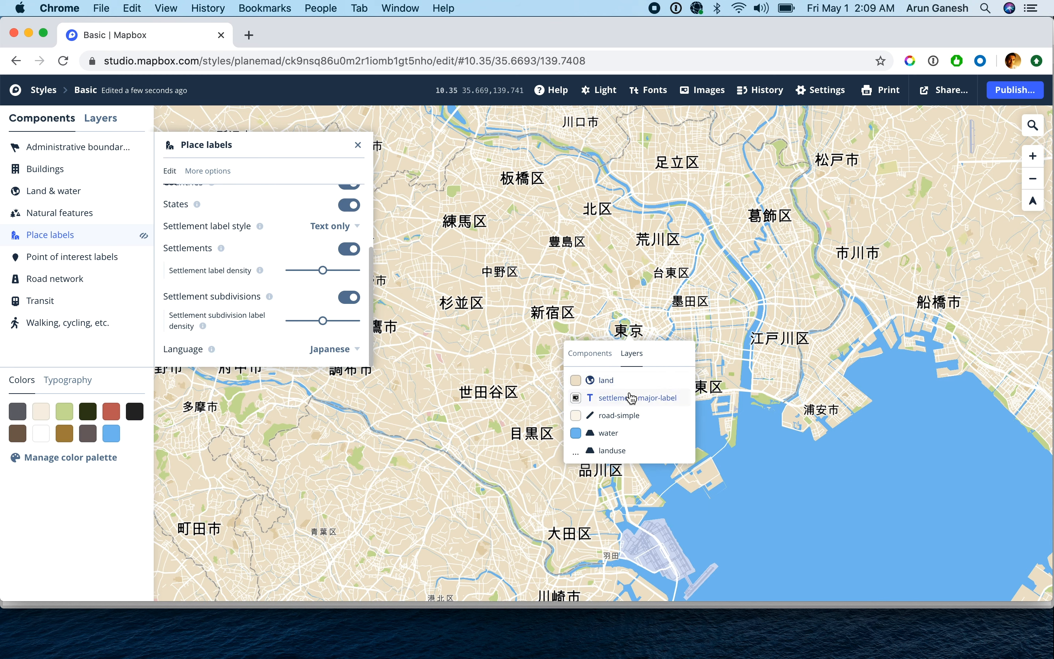
{"action": "left_click", "coordinate": [637, 398]}
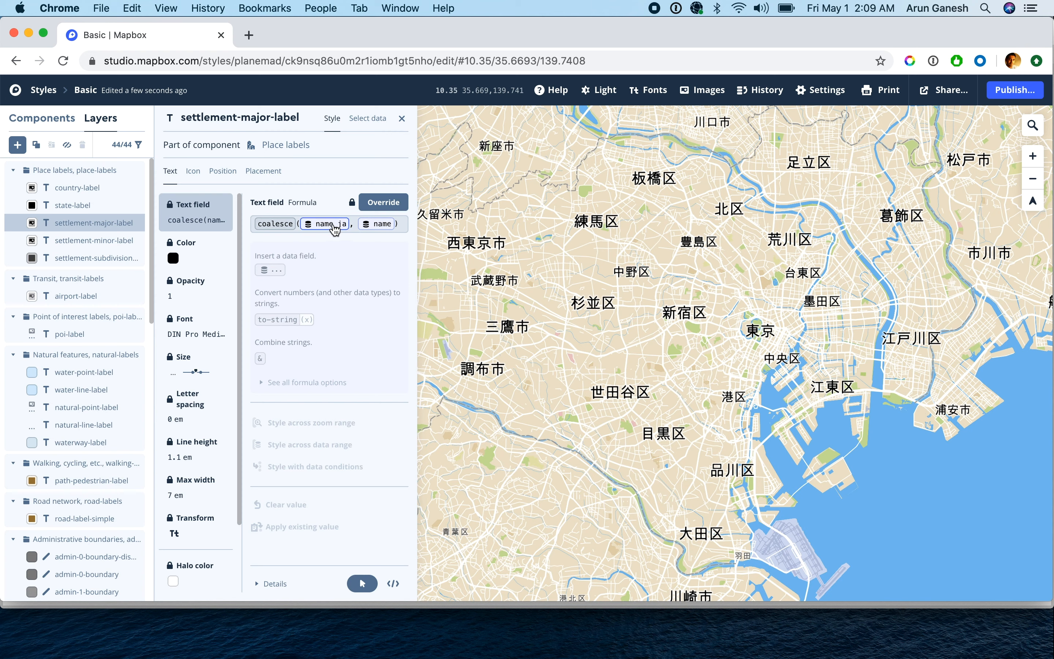
{"action": "left_click", "coordinate": [275, 224]}
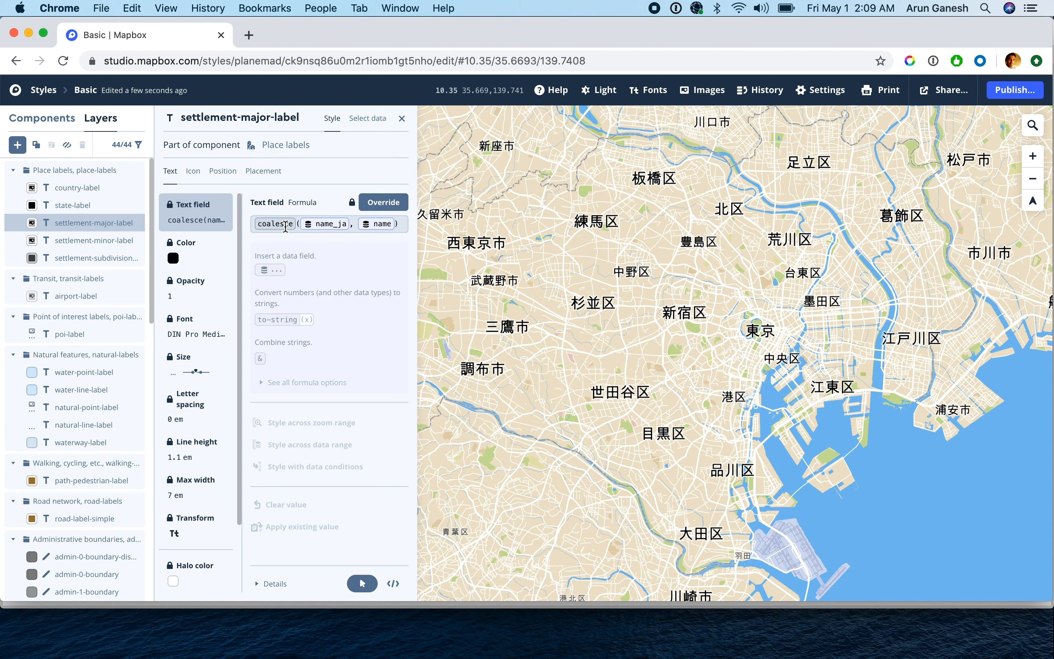
{"action": "left_click", "coordinate": [325, 224]}
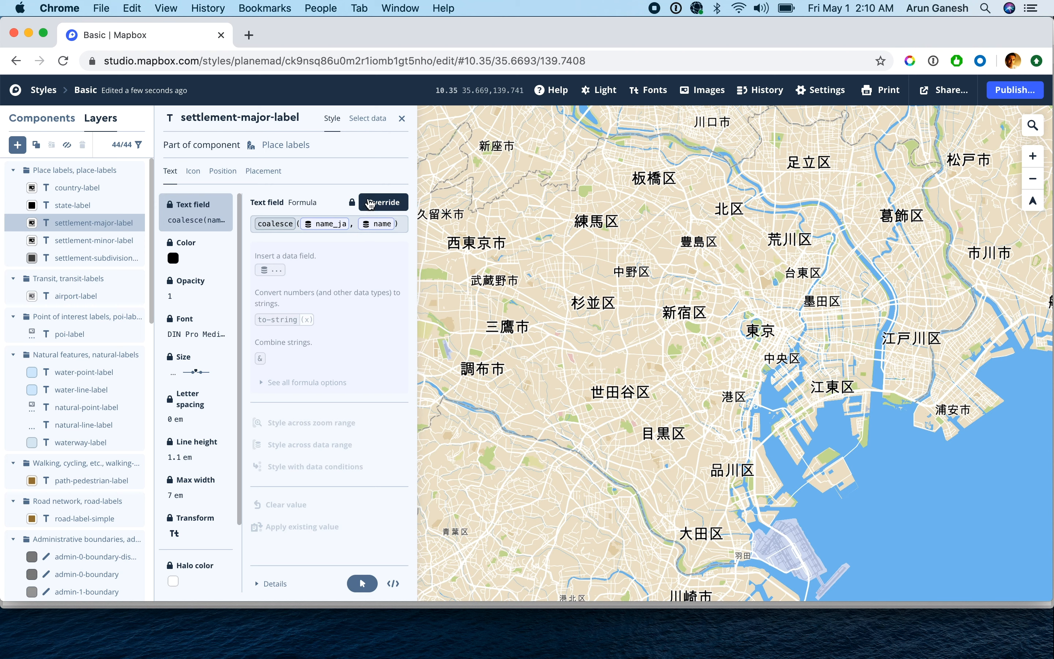
Override the formula to append "\n" & name_en after the Japanese name.
{"action": "left_click", "coordinate": [383, 202]}
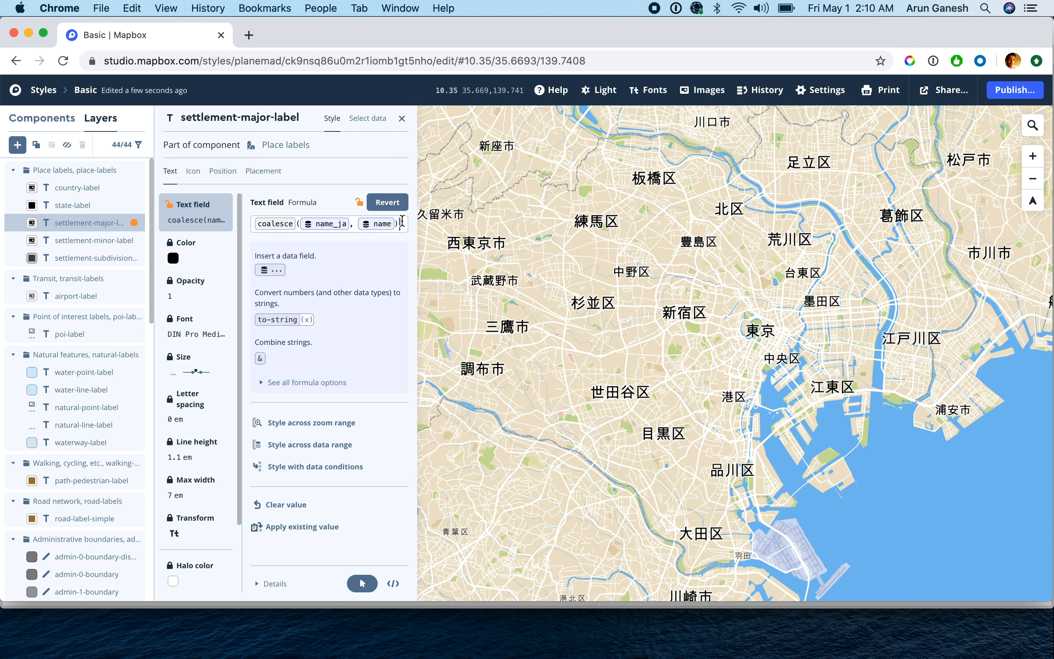
{"action": "left_click", "coordinate": [259, 358]}
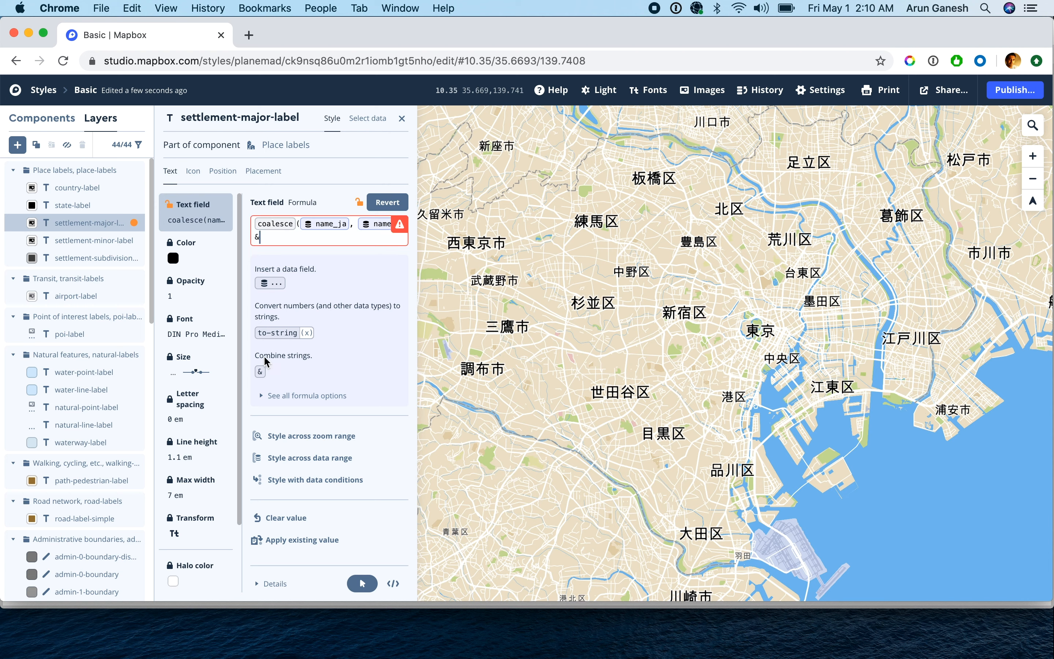
{"action": "left_click", "coordinate": [269, 283]}
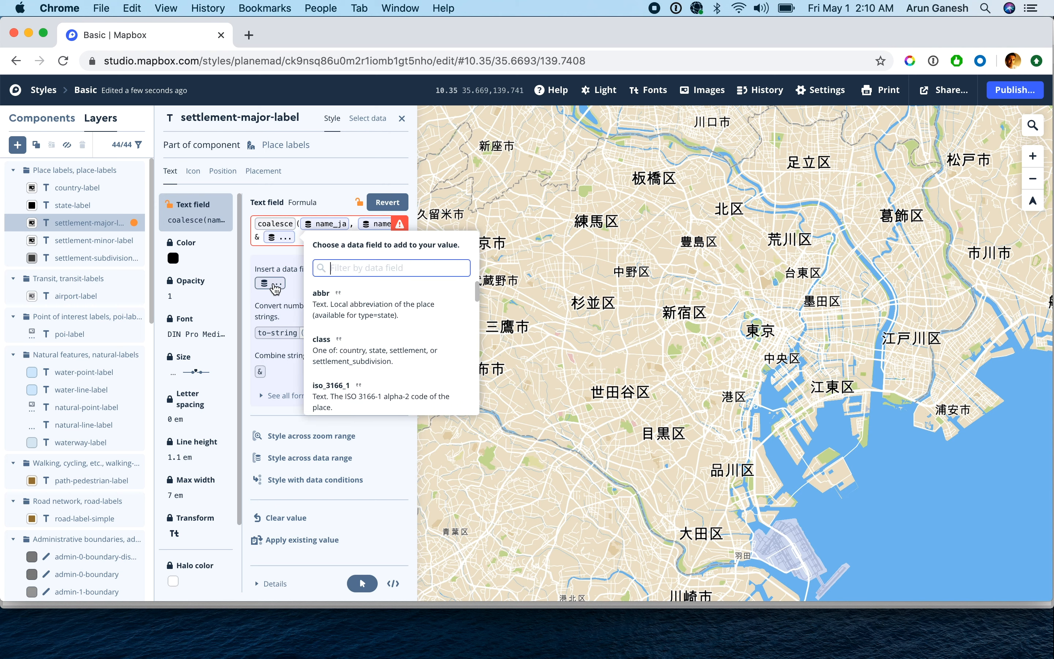
{"action": "scroll", "scroll_direction": "down", "scroll_amount": 3}
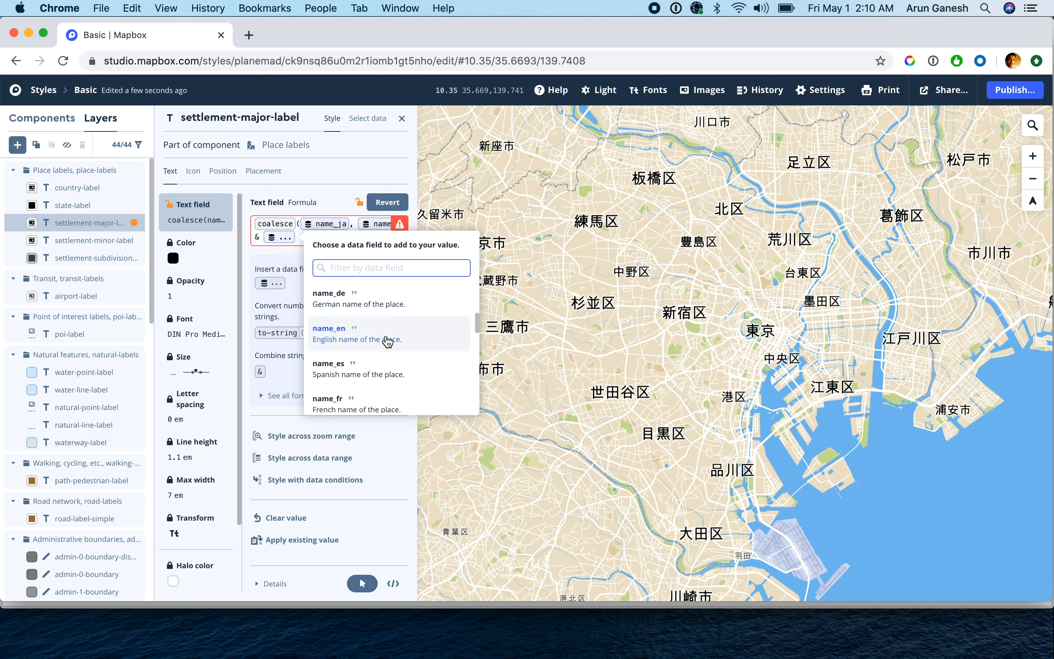
{"action": "left_click", "coordinate": [329, 328]}
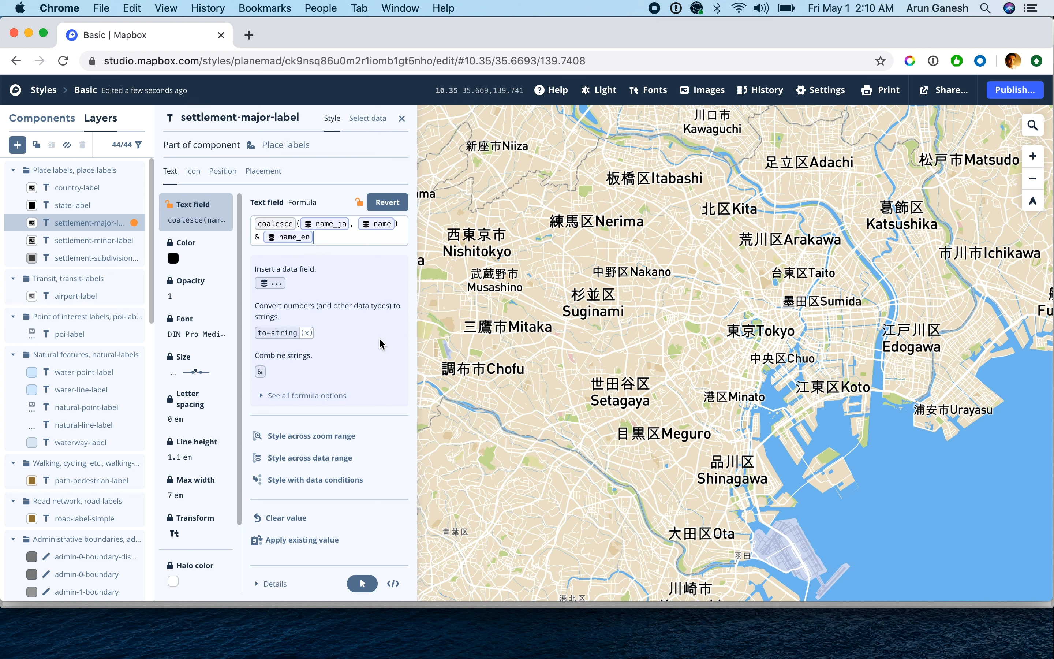
{"action": "mouse_move", "coordinate": [348, 294]}
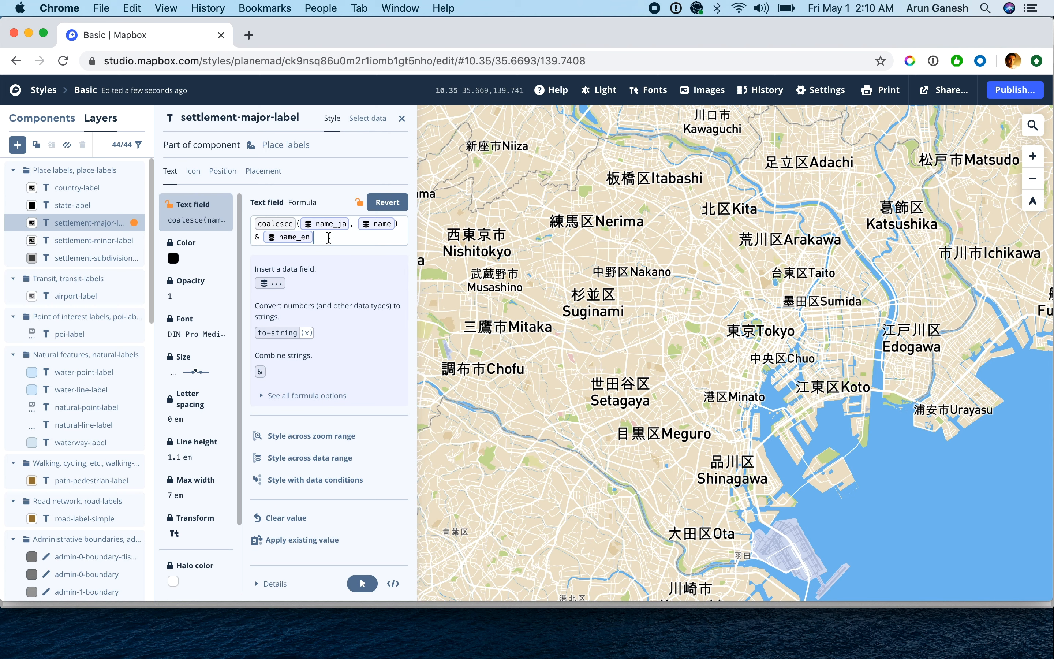
{"action": "type", "text": "\"\\n"}
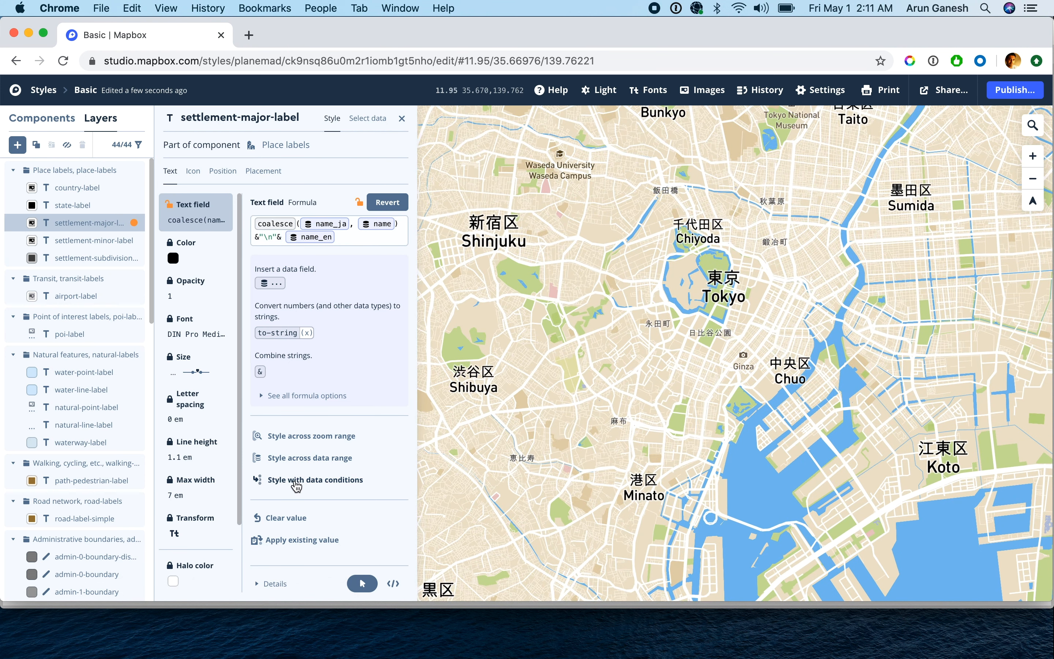
View the expression as JSON, then select the settlement-minor-label layer.
{"action": "left_click", "coordinate": [392, 583]}
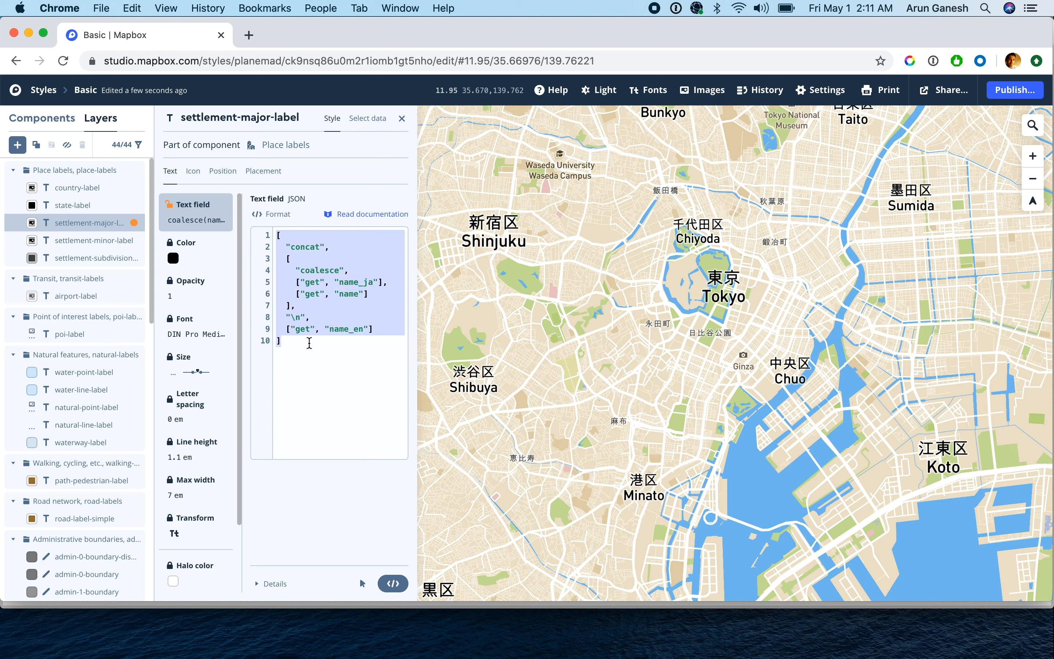
{"action": "left_click", "coordinate": [94, 240]}
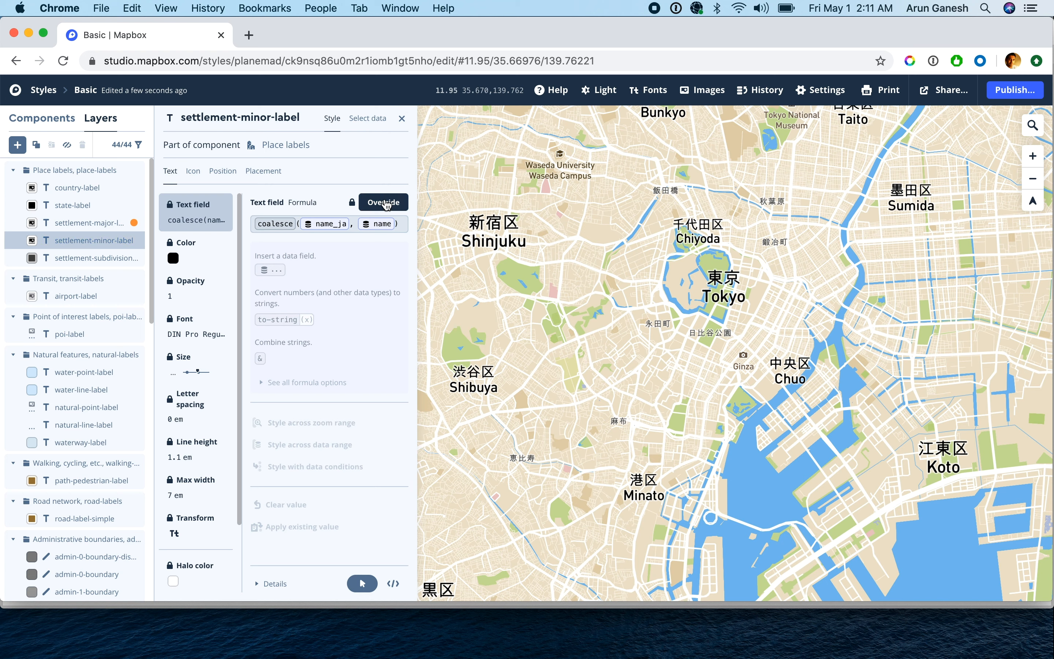
Paste the bilingual expression into minor and subdivision labels, then open expression documentation.
{"action": "left_click", "coordinate": [393, 583]}
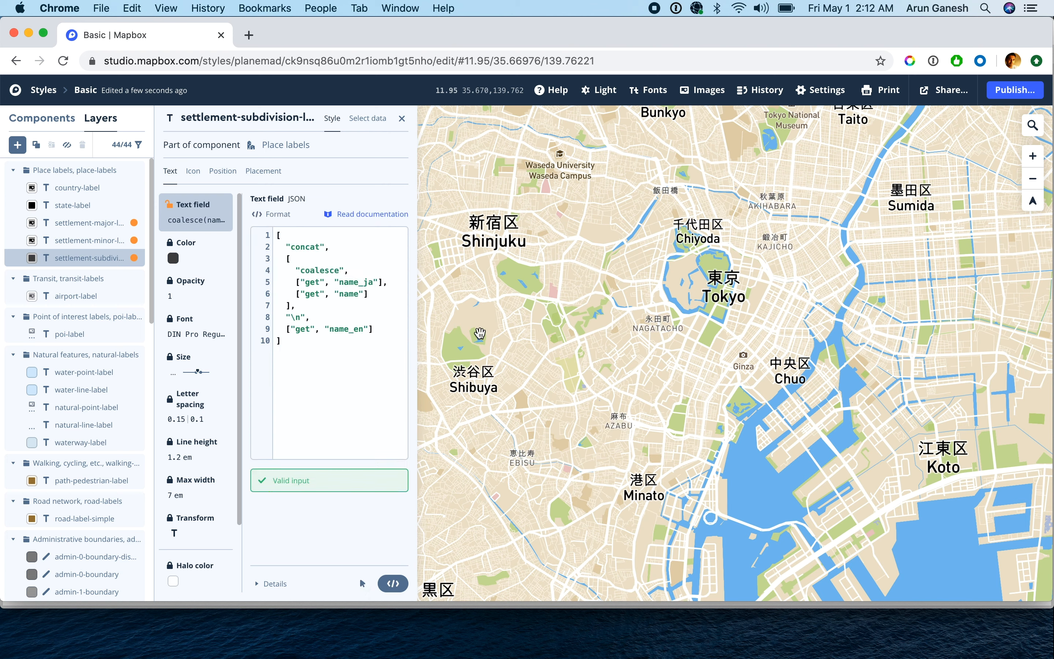
{"action": "mouse_move", "coordinate": [642, 336]}
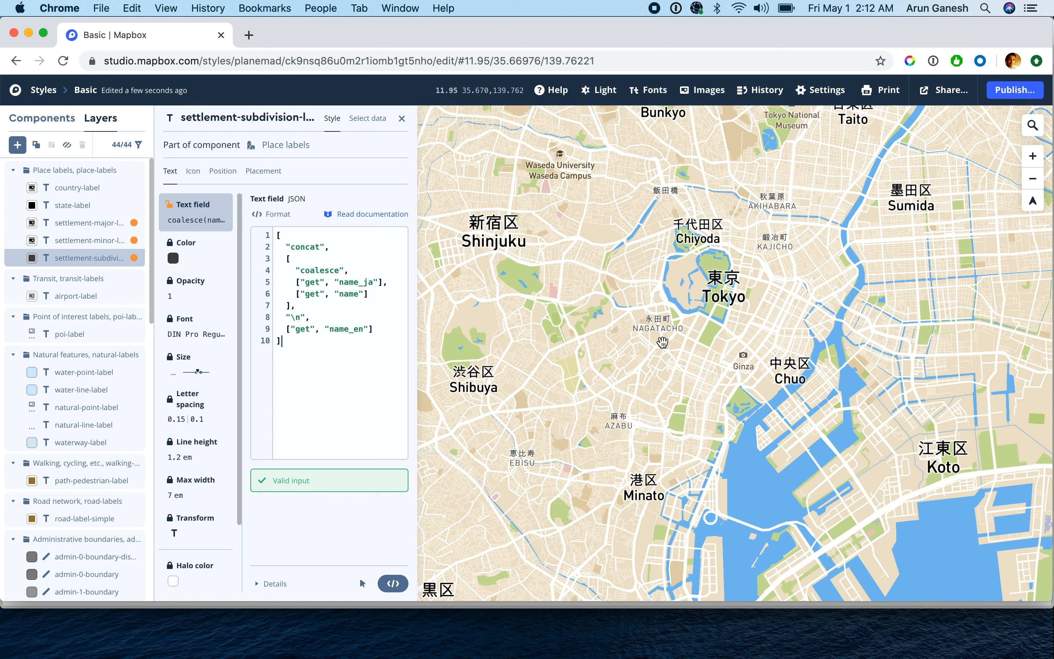
{"action": "mouse_move", "coordinate": [393, 582]}
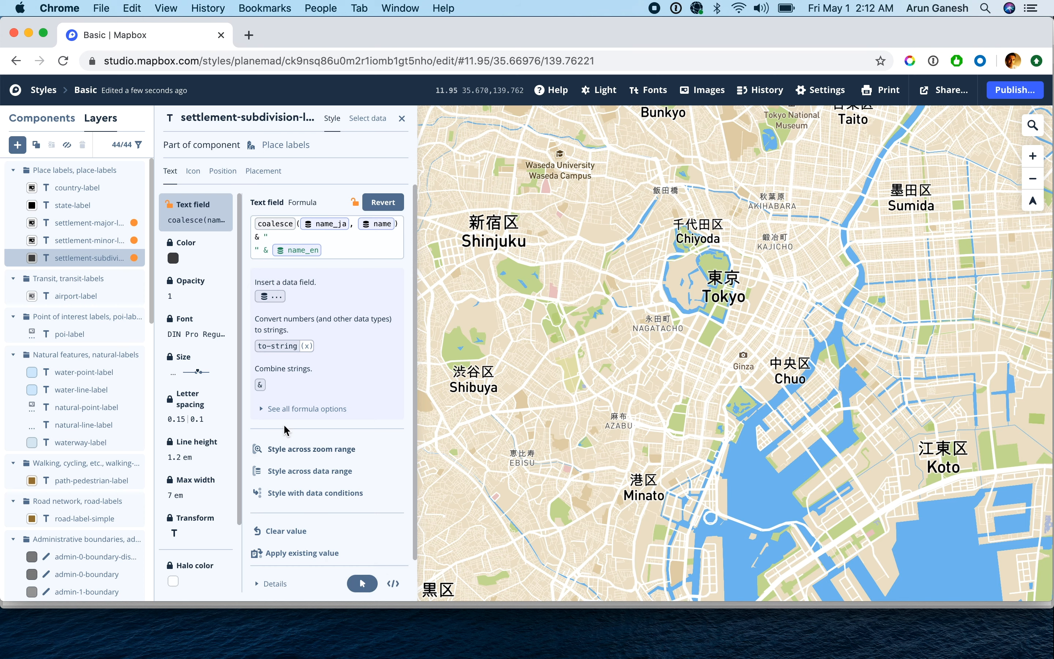
{"action": "left_click", "coordinate": [307, 408]}
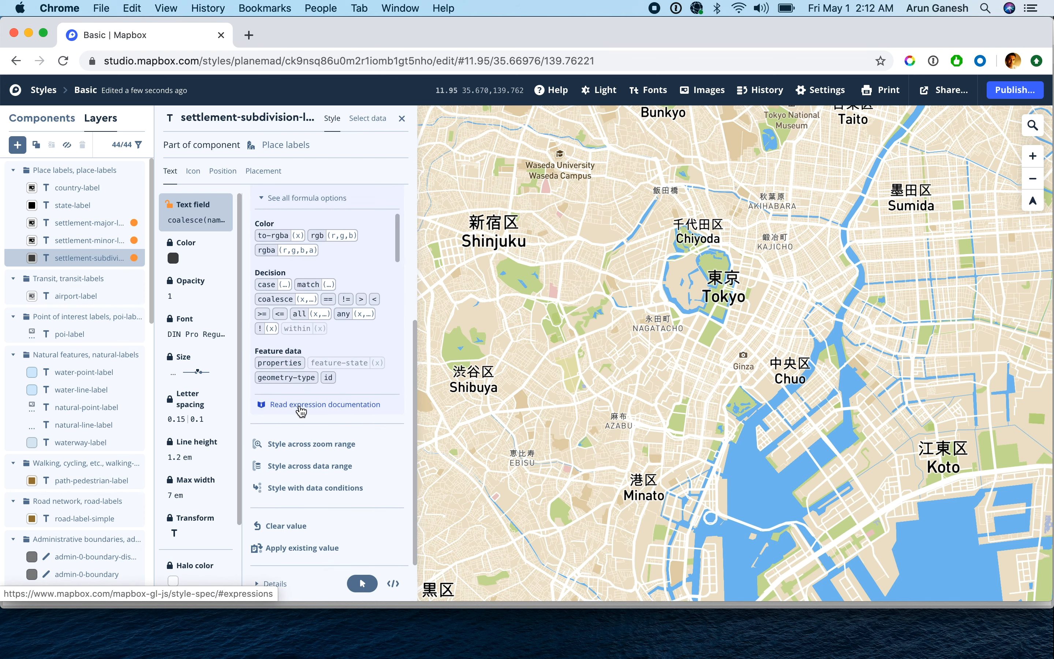
{"action": "left_click", "coordinate": [324, 404]}
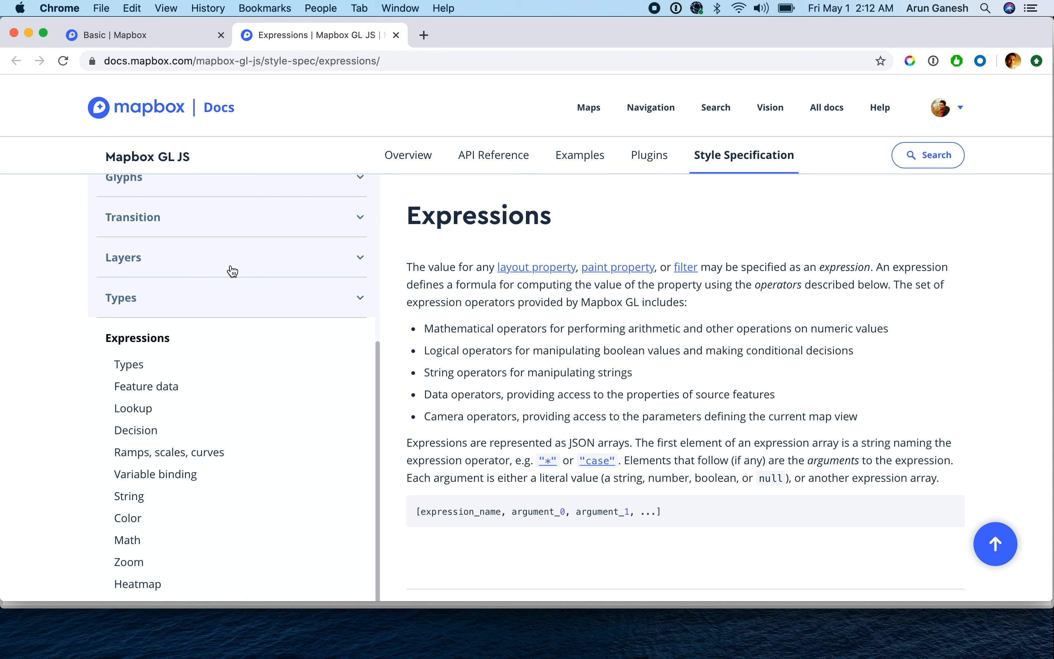